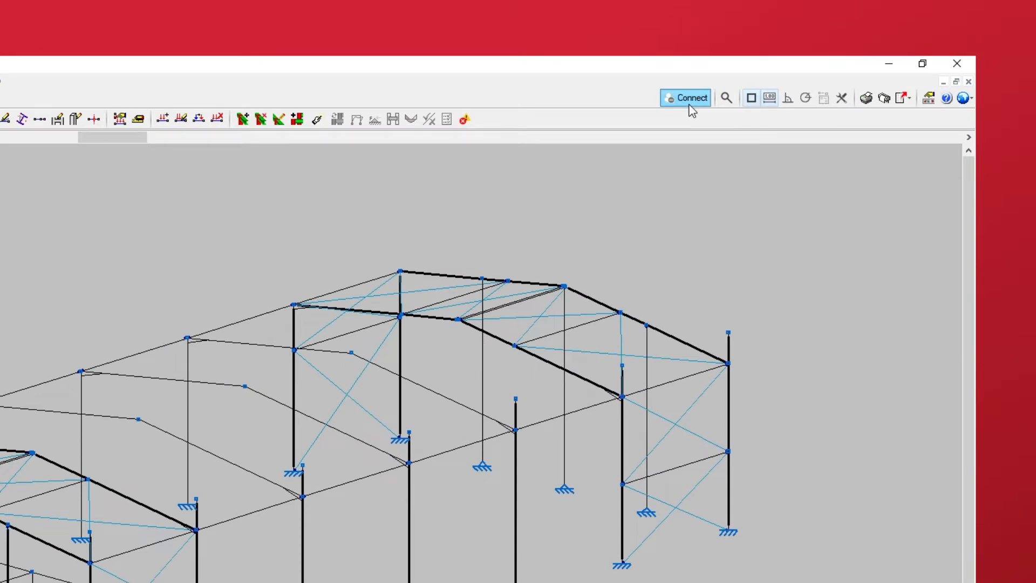
Step: Sign in to the BIMserver.center account with its password
click(685, 97)
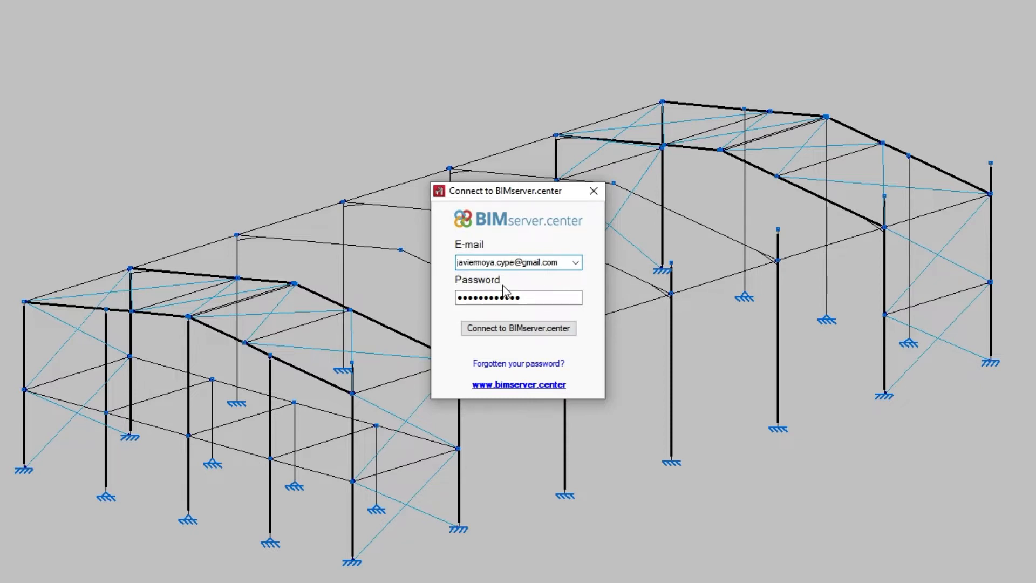
click(518, 328)
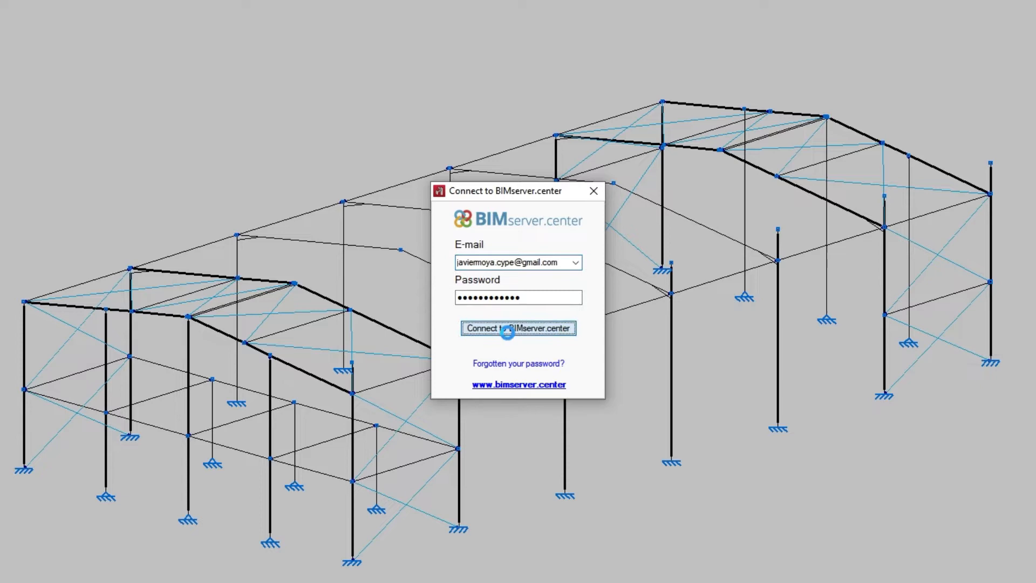
click(518, 328)
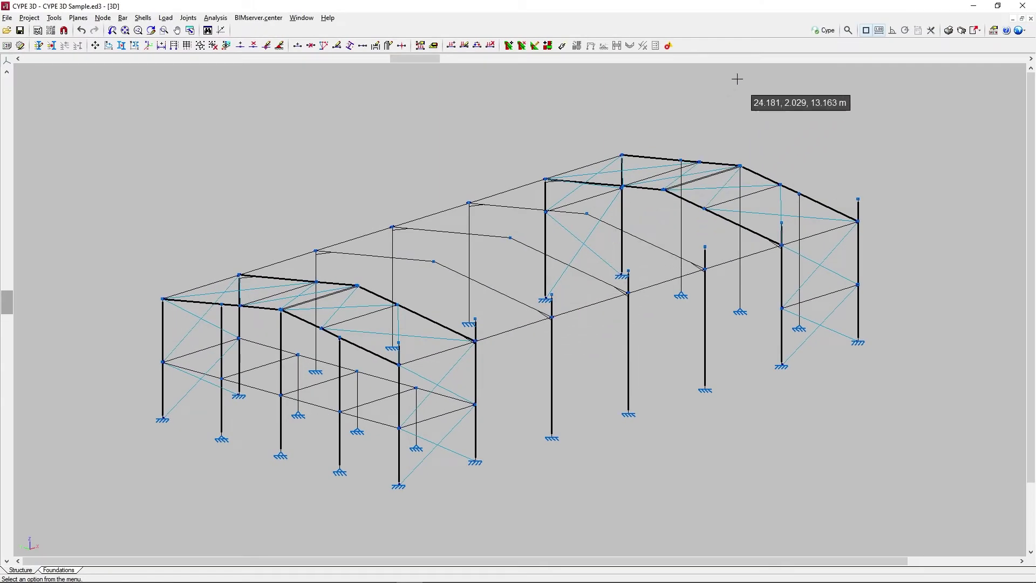
mouse_move(823, 29)
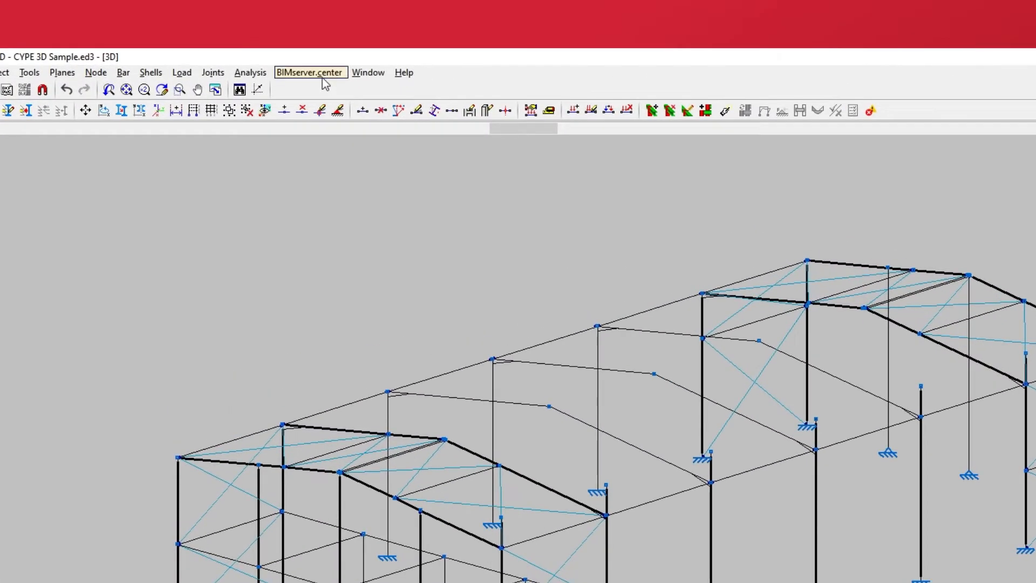
Step: Start linking the model from the BIMserver.center menu and open project selection
click(309, 72)
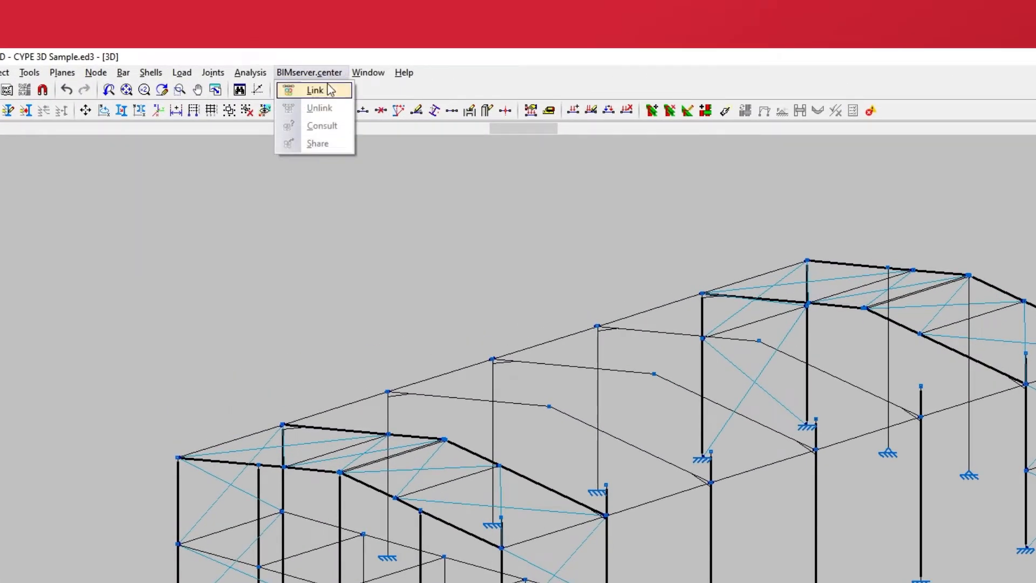
click(315, 90)
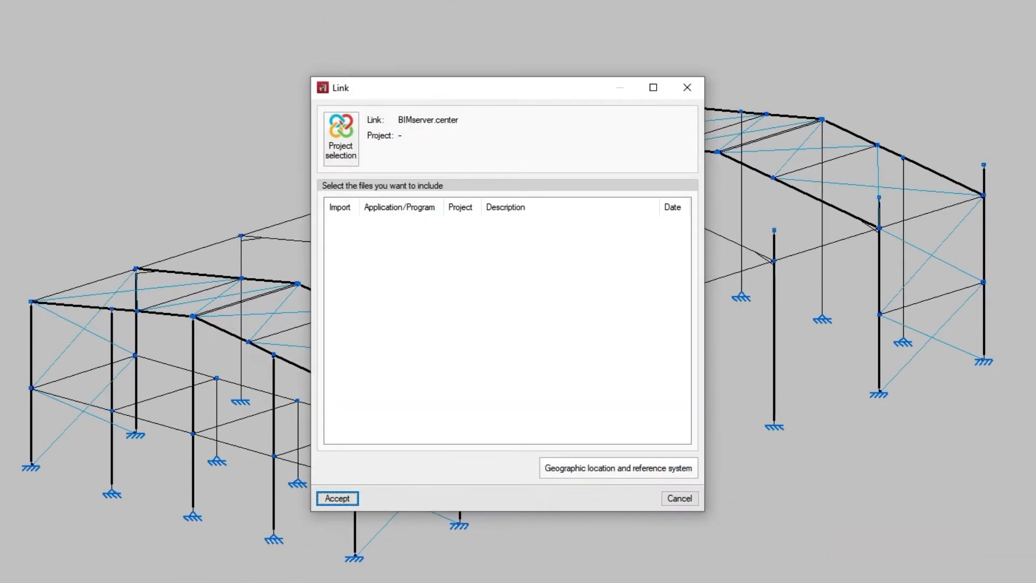
mouse_move(356, 88)
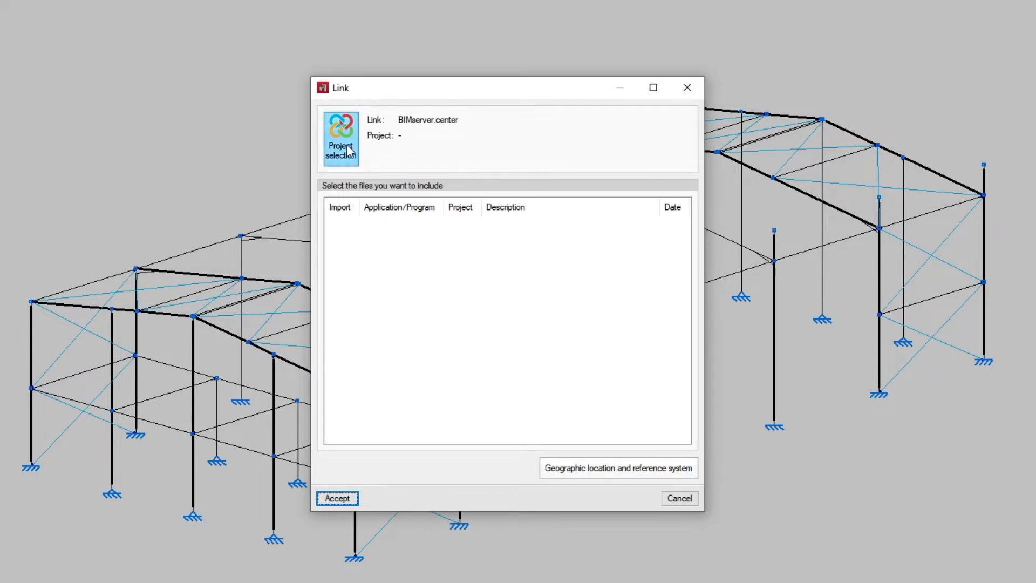
click(341, 138)
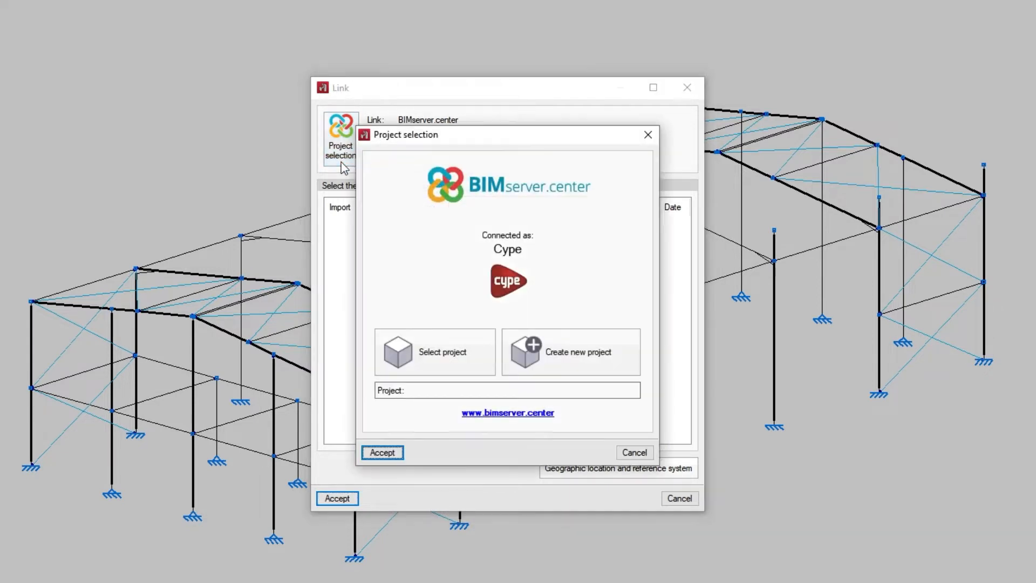
mouse_move(387, 258)
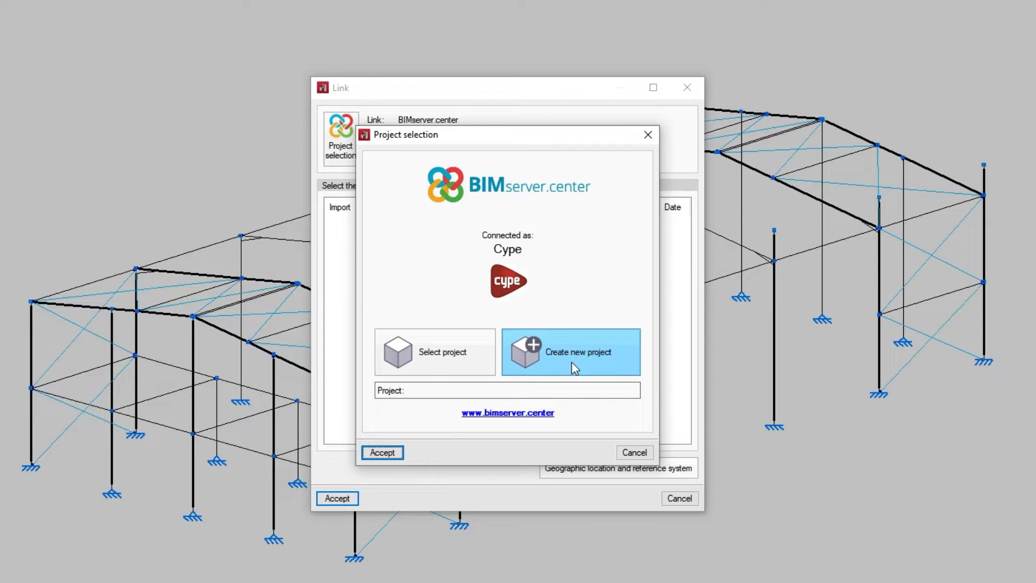
Step: Create project 'Example', visible to all users, and confirm it as the linked project
click(570, 351)
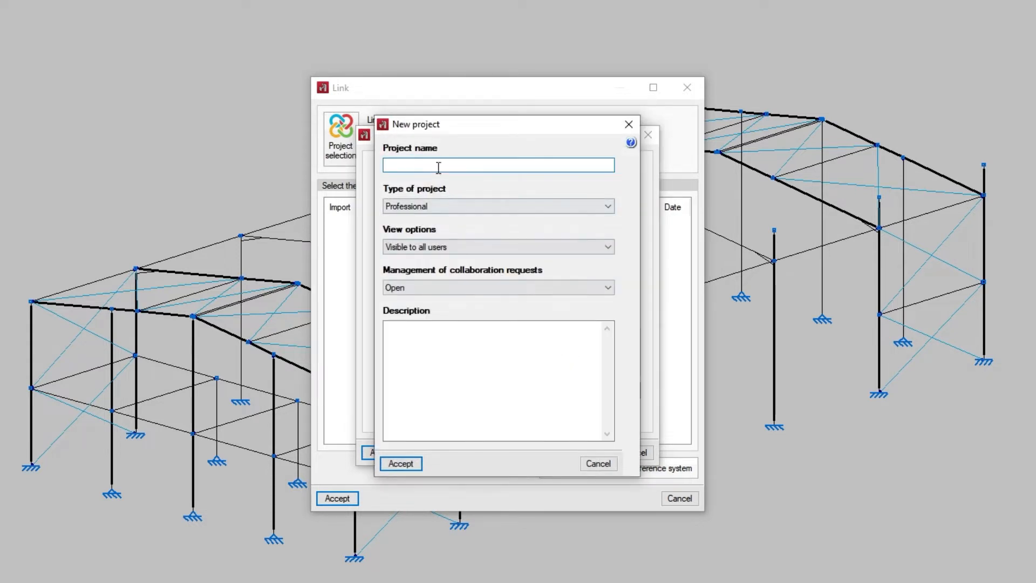
text(E)
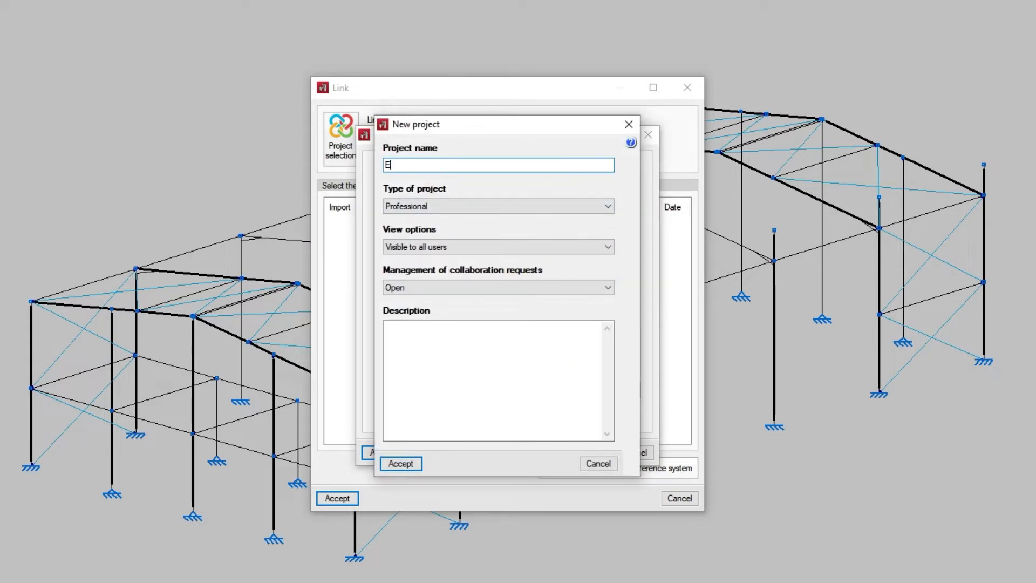
text(xample)
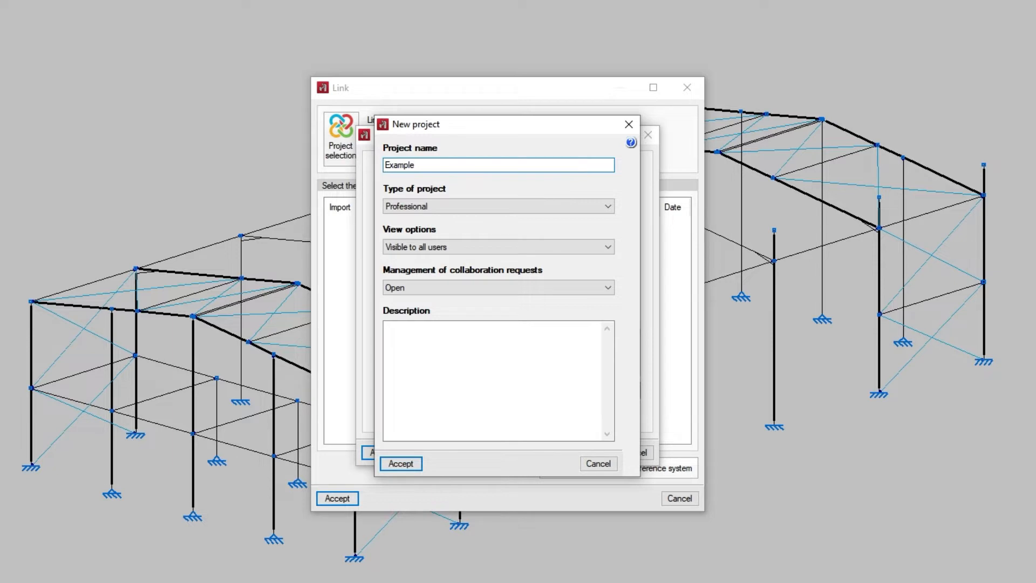
click(436, 164)
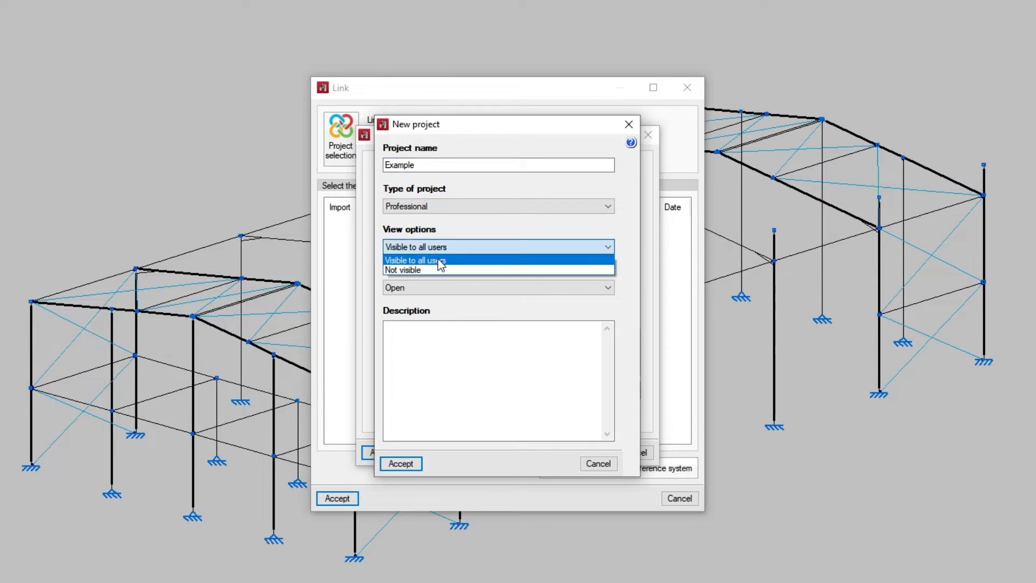
click(415, 246)
text(Exampl)
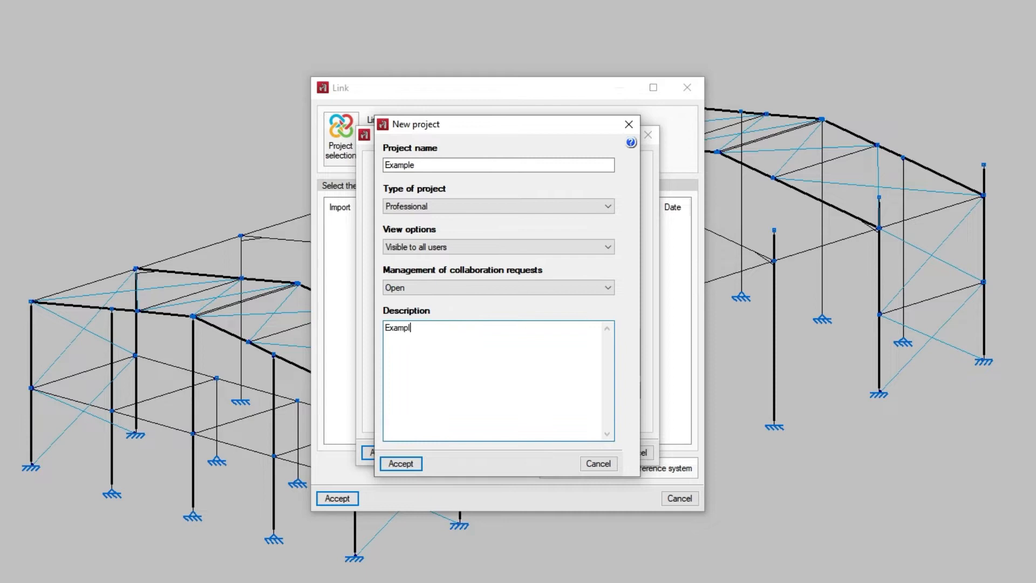
click(400, 463)
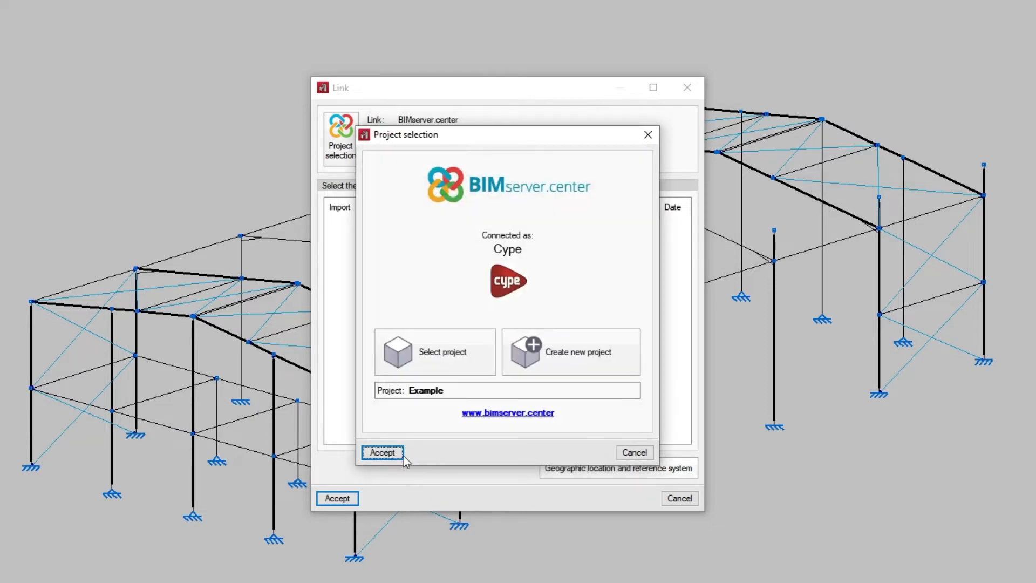
click(382, 453)
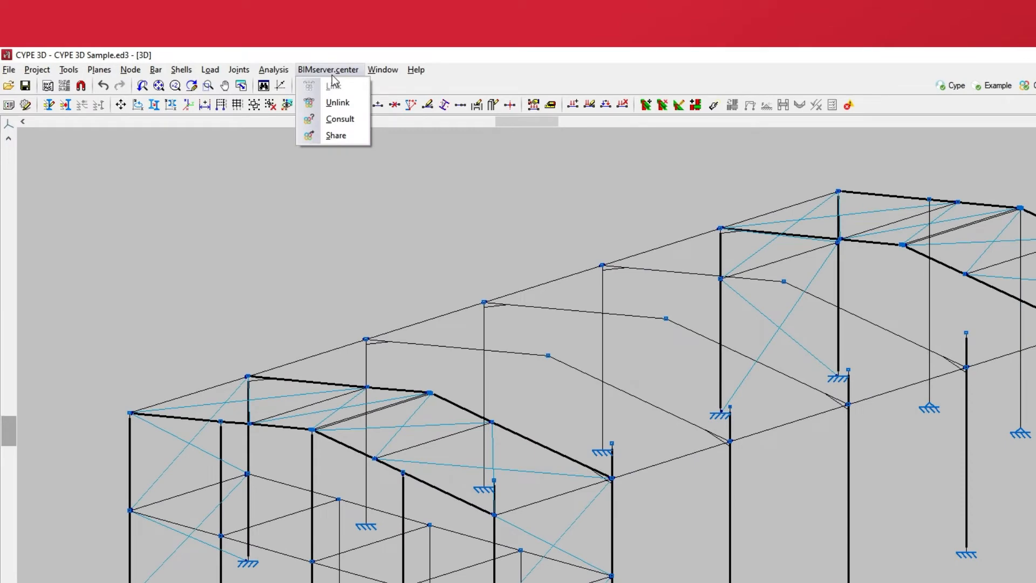
mouse_move(338, 103)
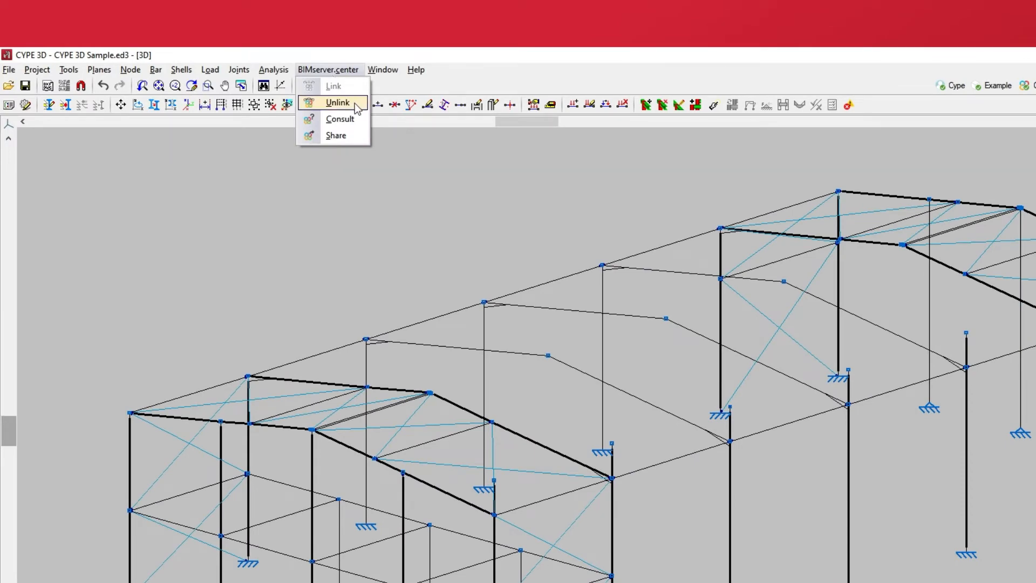
Step: Unlink from Example and link the model to the existing Nave Industrial project
click(336, 102)
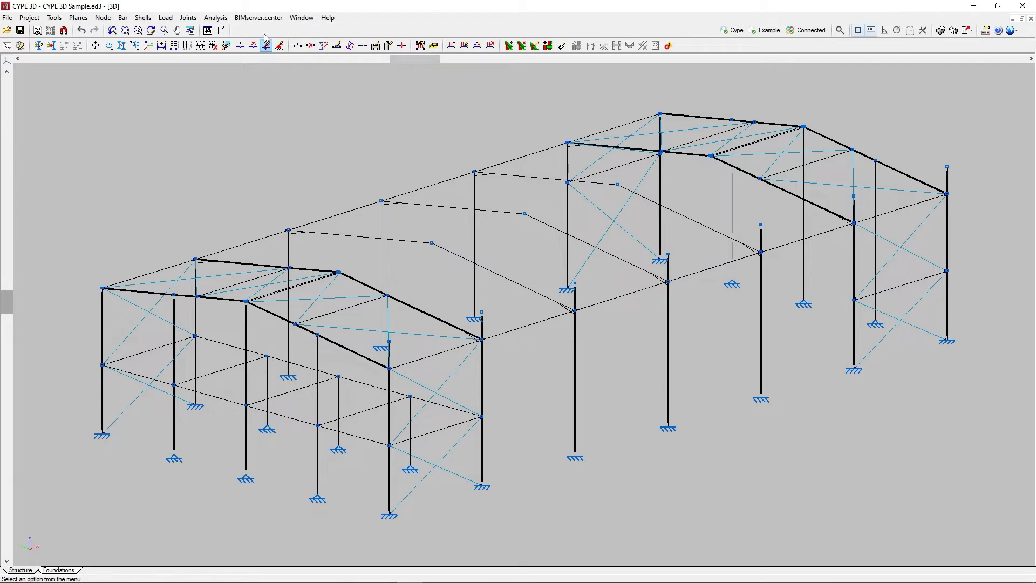
click(258, 18)
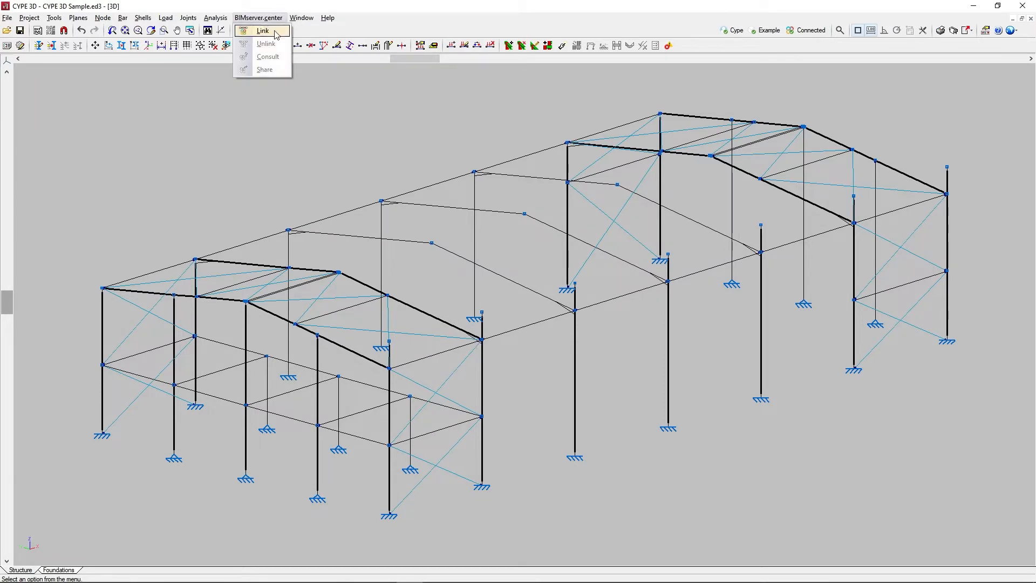
click(262, 30)
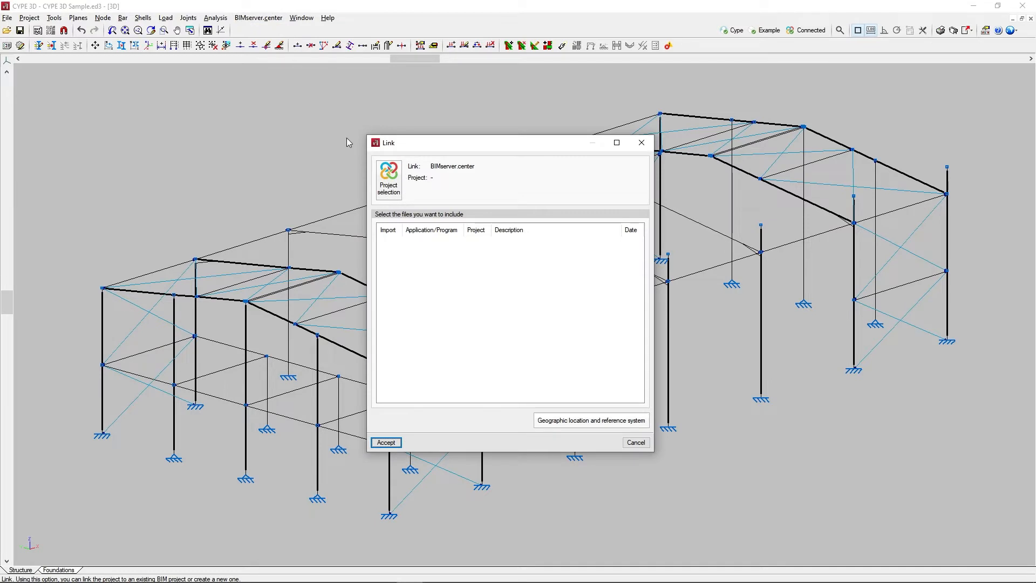
click(388, 171)
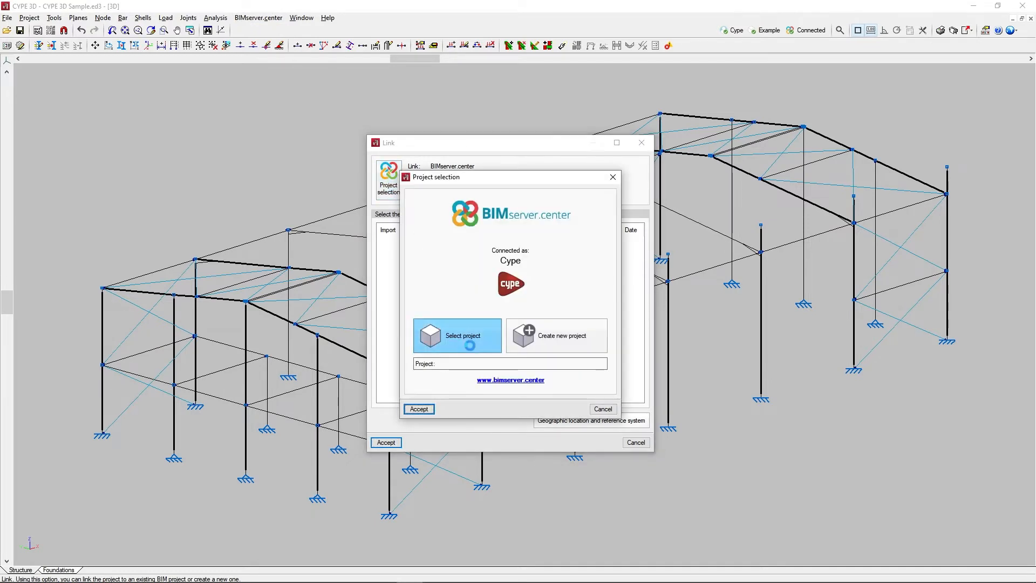
click(457, 335)
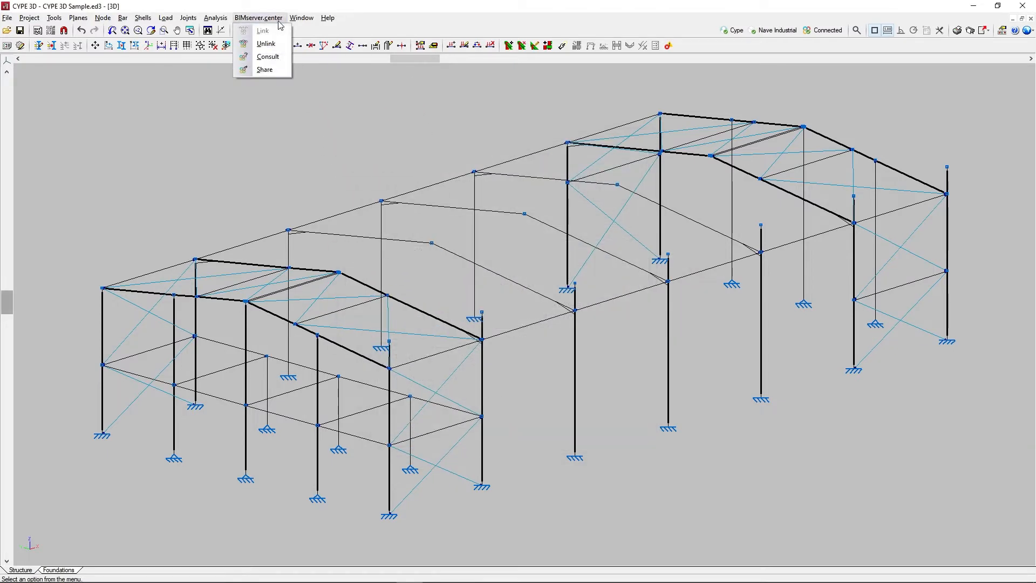
click(268, 56)
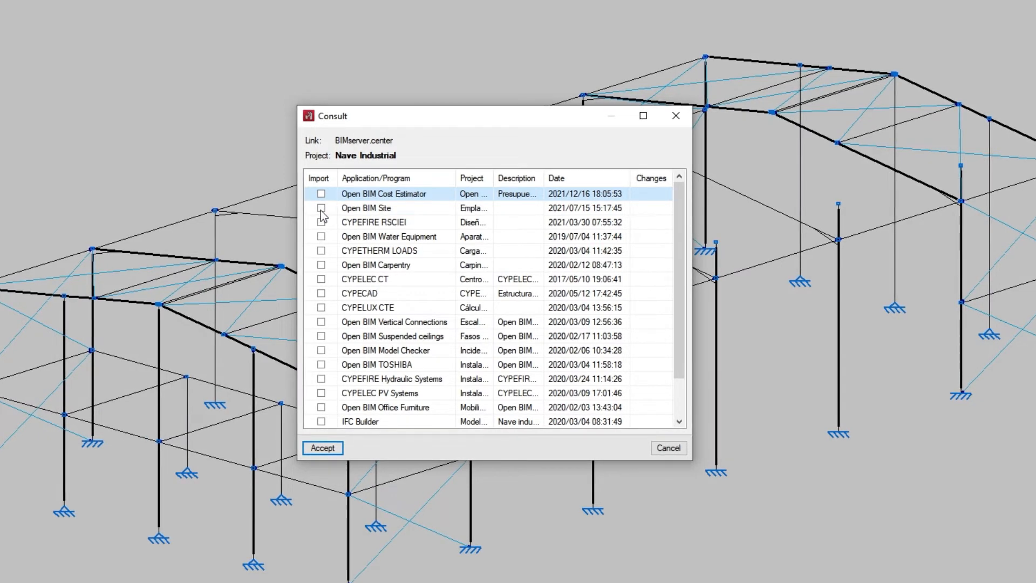
Step: Mark the Open BIM Site, Water Equipment and CYPEFIRE Hydraulic Systems files for import
click(321, 208)
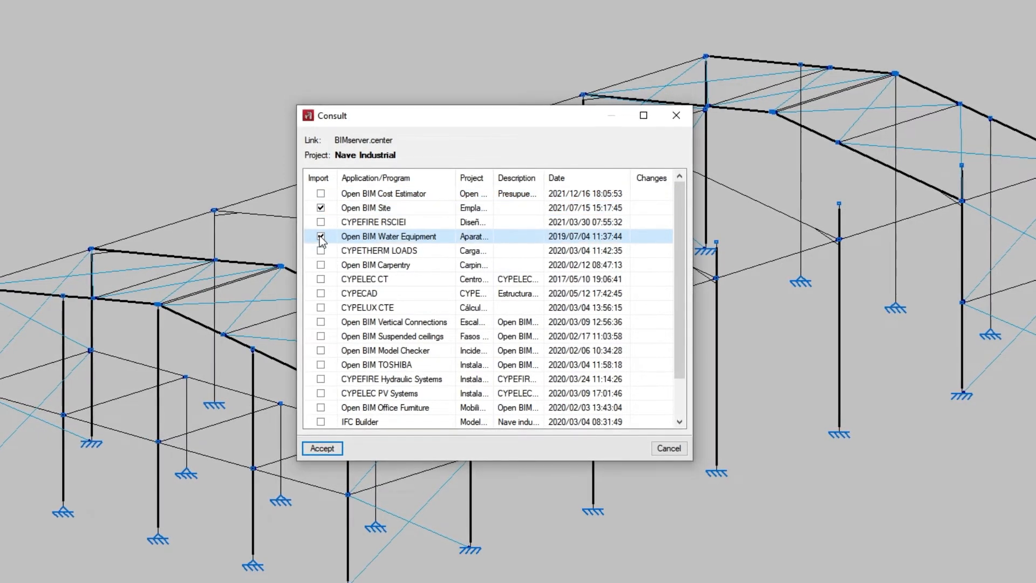
click(321, 293)
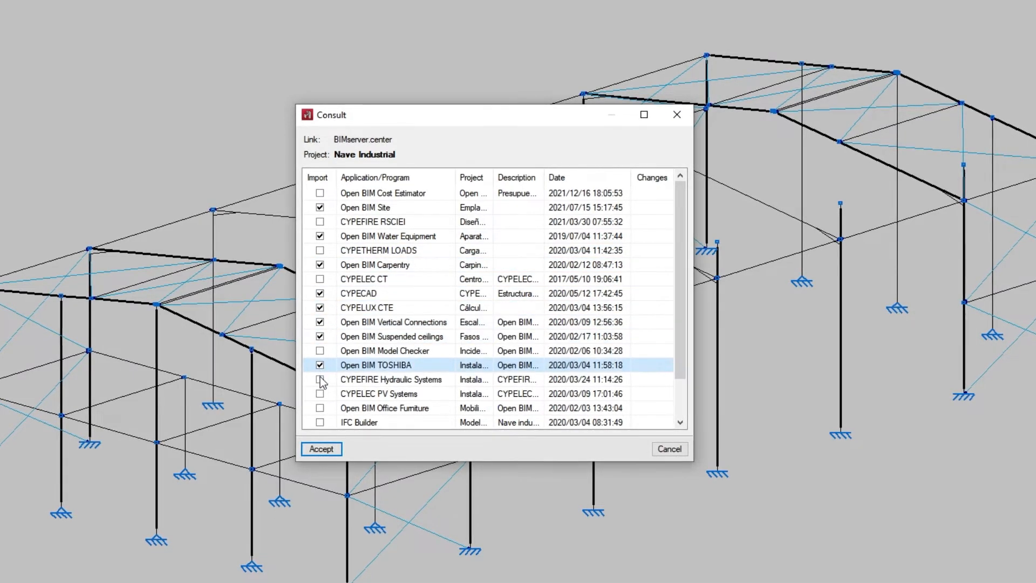
click(321, 448)
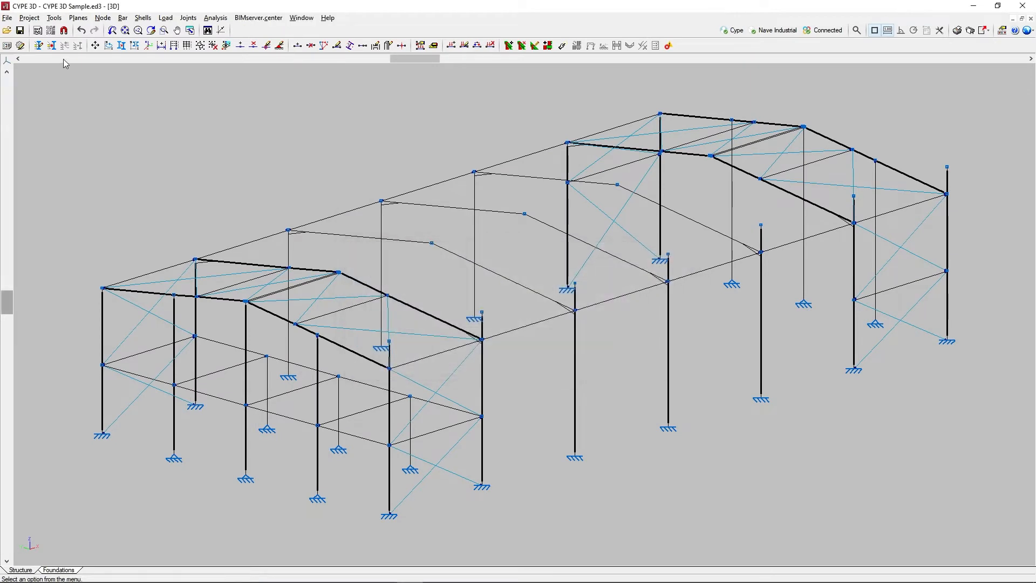
click(53, 17)
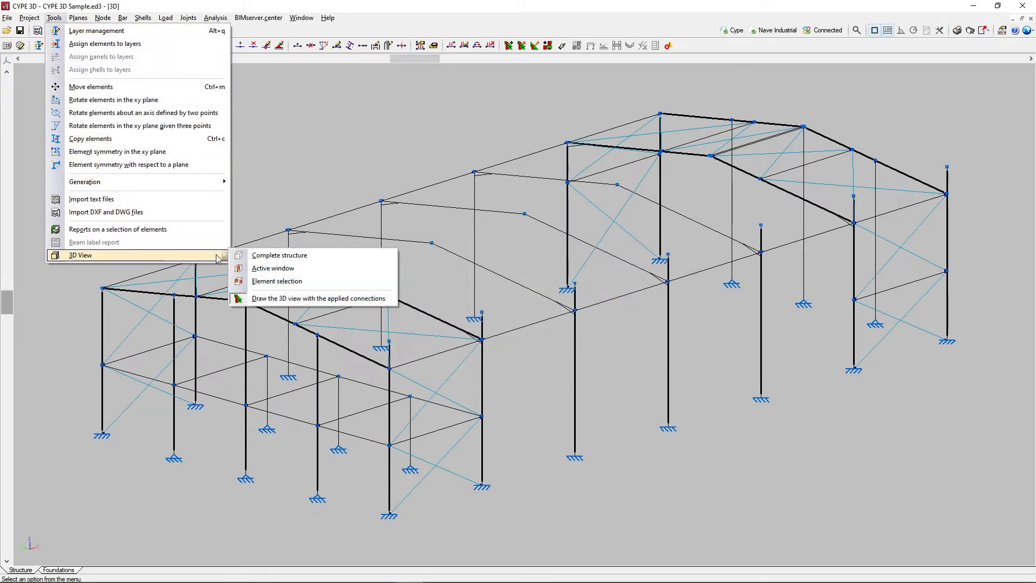
click(279, 256)
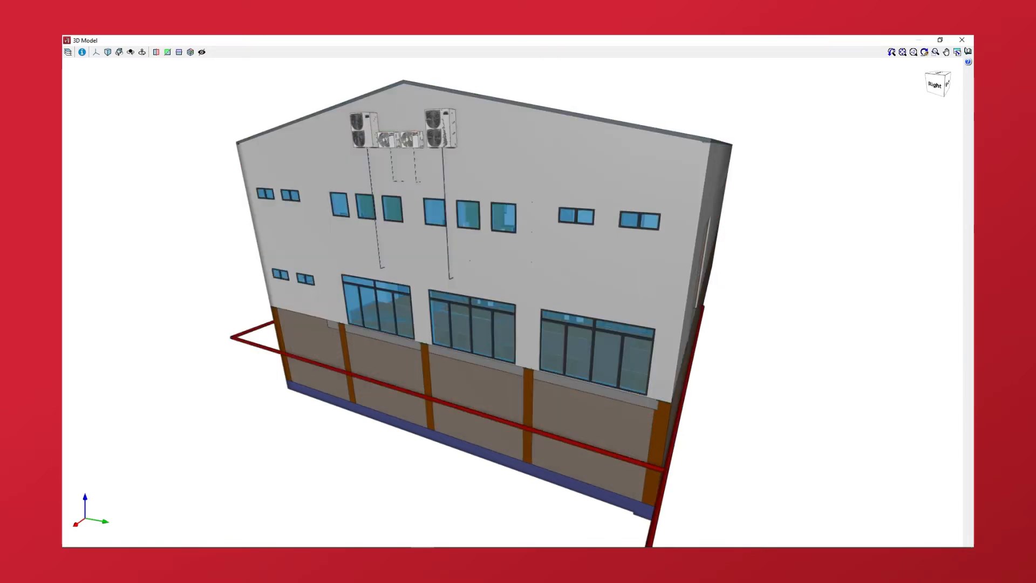
click(118, 52)
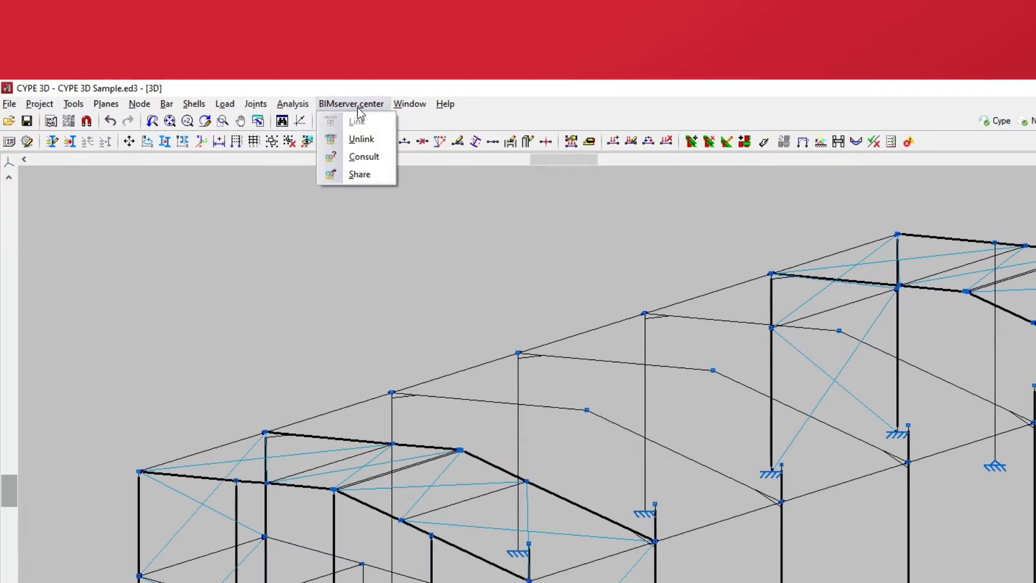
mouse_move(359, 174)
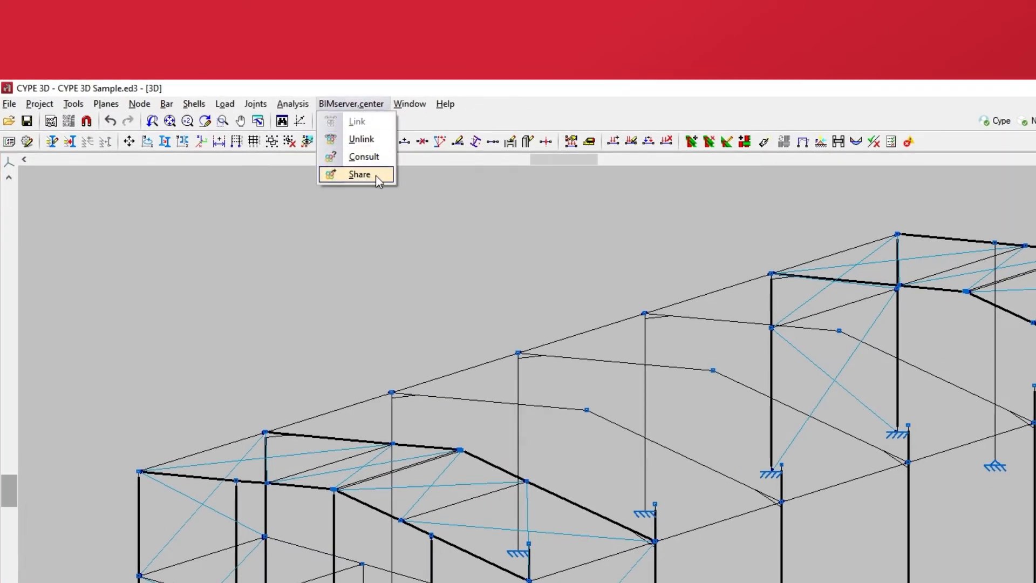
Step: Share the model as 'Structure' with forces exported for connection design
click(359, 173)
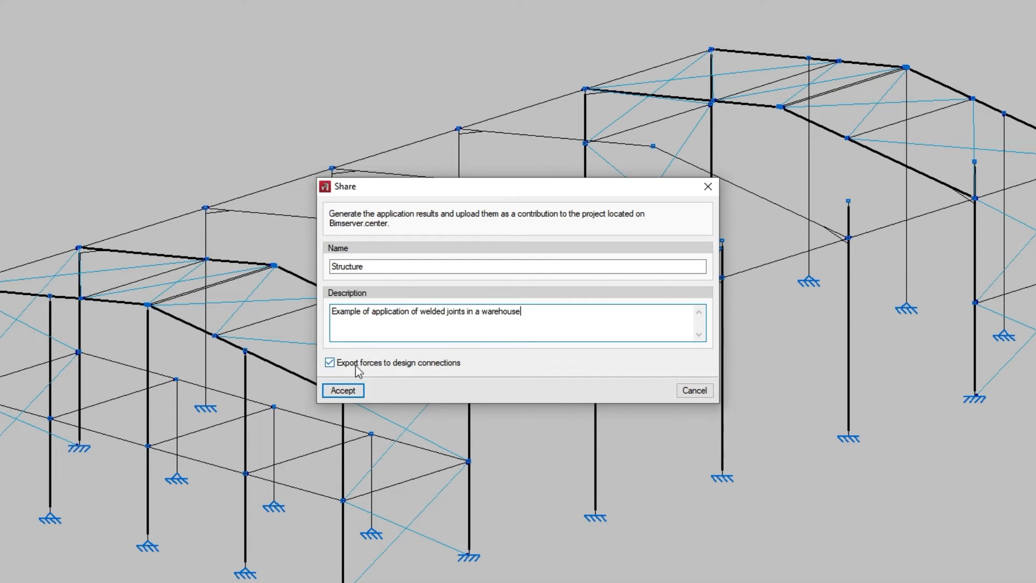
mouse_move(456, 371)
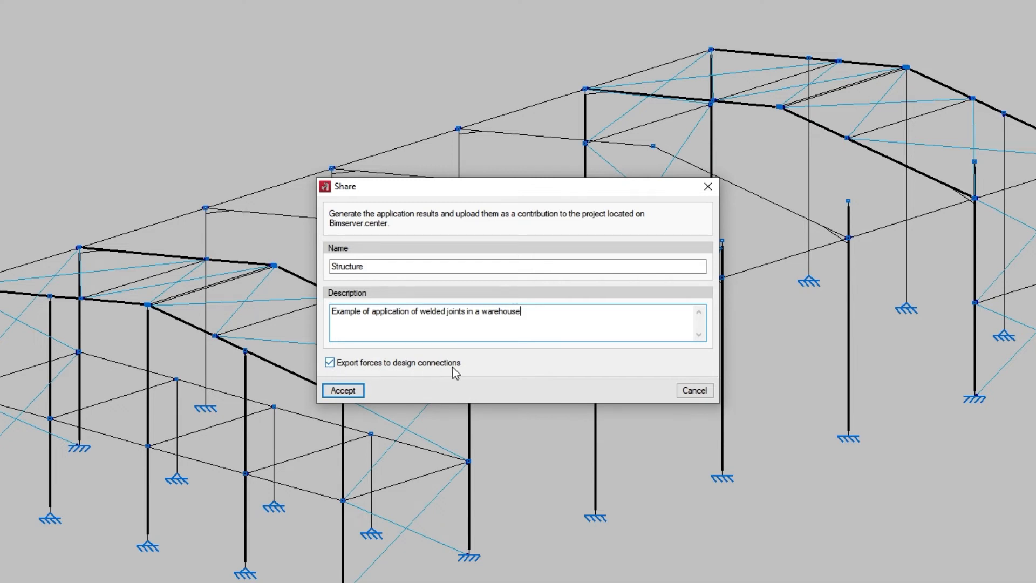
mouse_move(466, 371)
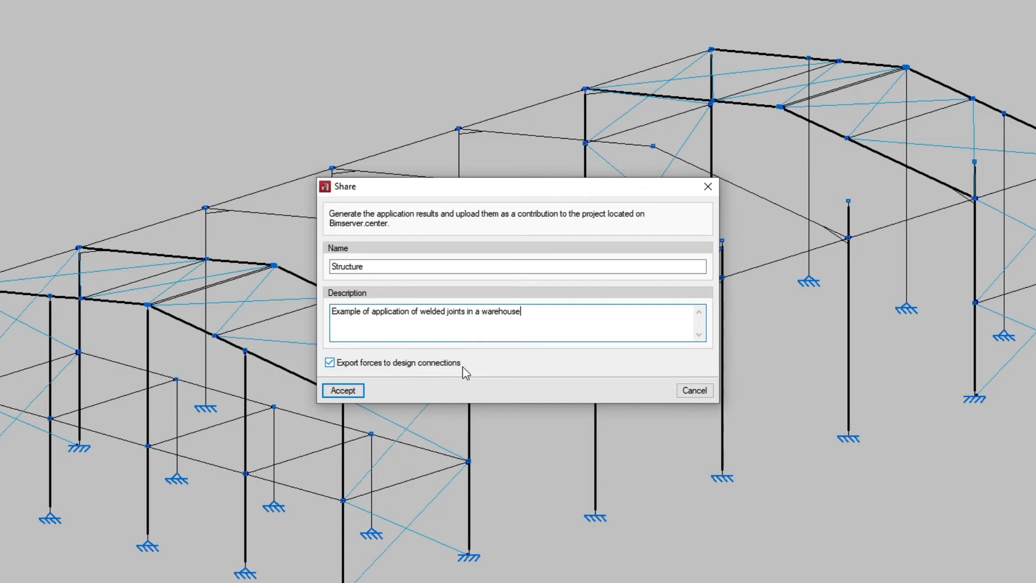
mouse_move(374, 391)
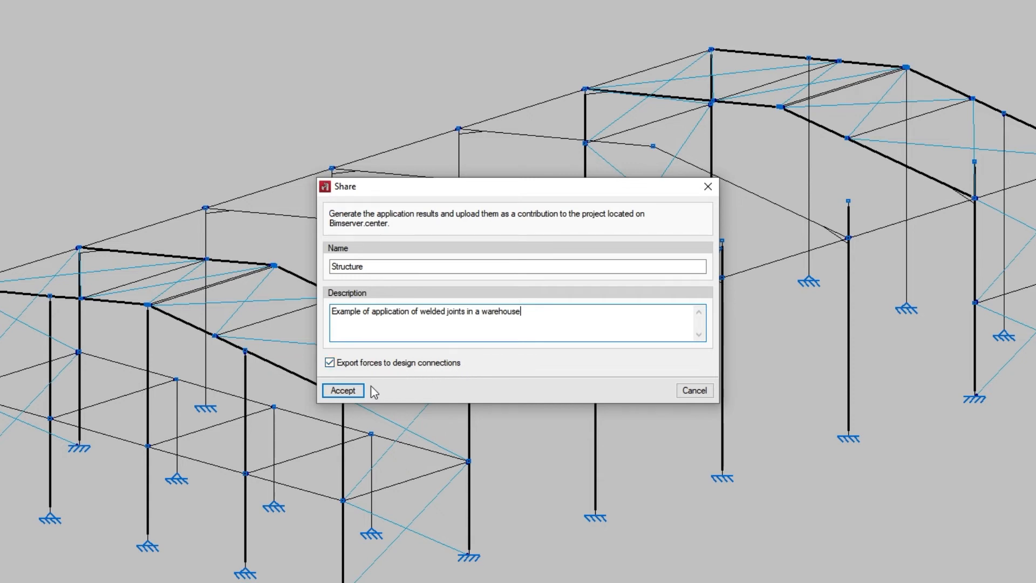
click(342, 391)
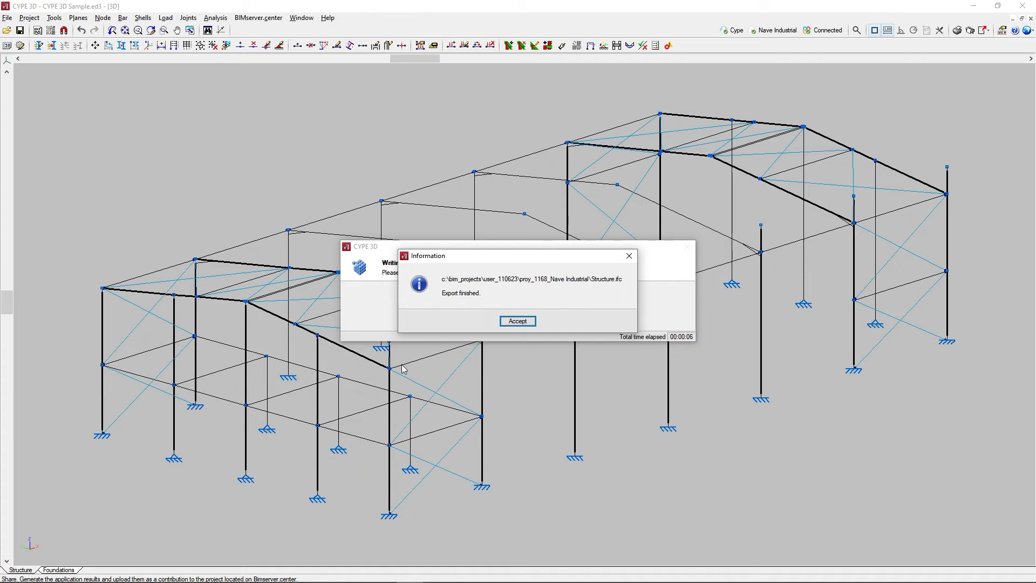
mouse_move(520, 332)
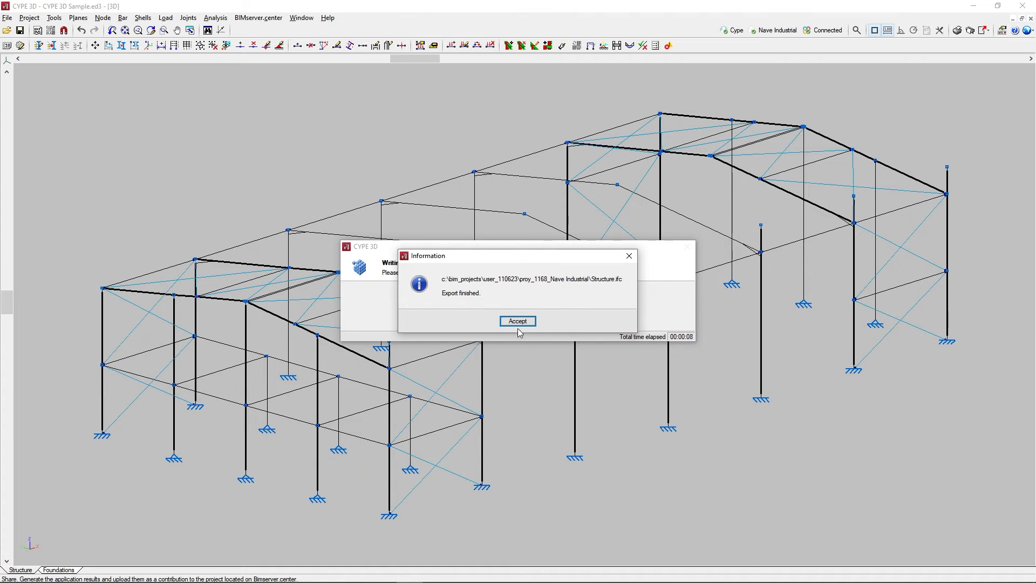
Step: Acknowledge the finished Structure export notice
click(518, 320)
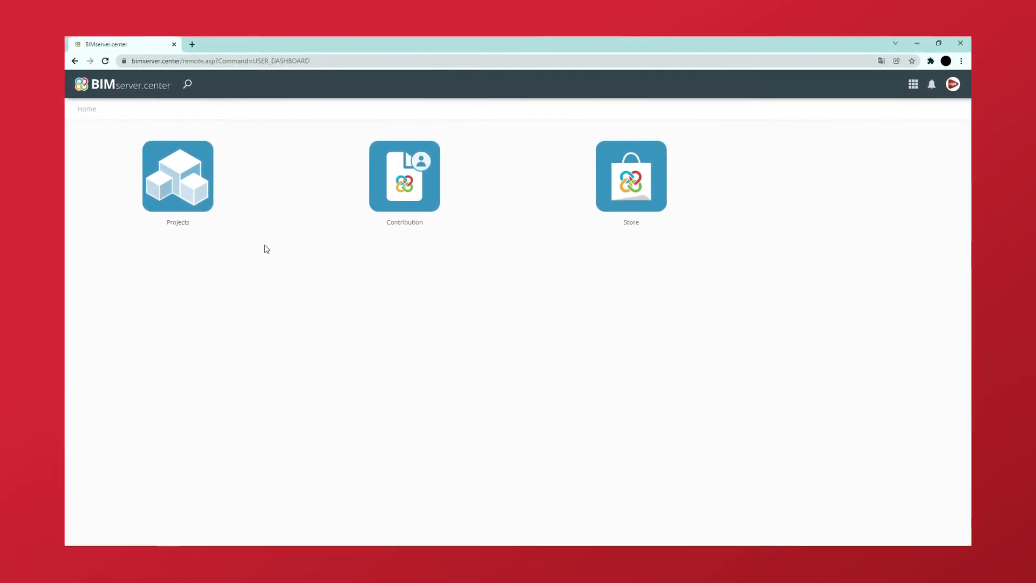
mouse_move(177, 175)
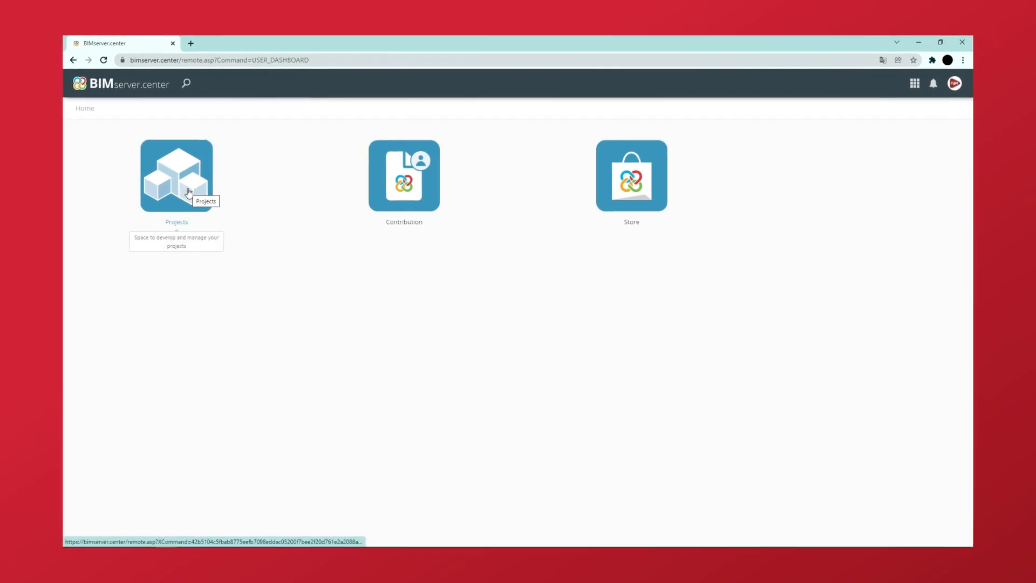
Step: Open the Projects area on the BIMserver.center dashboard
click(176, 175)
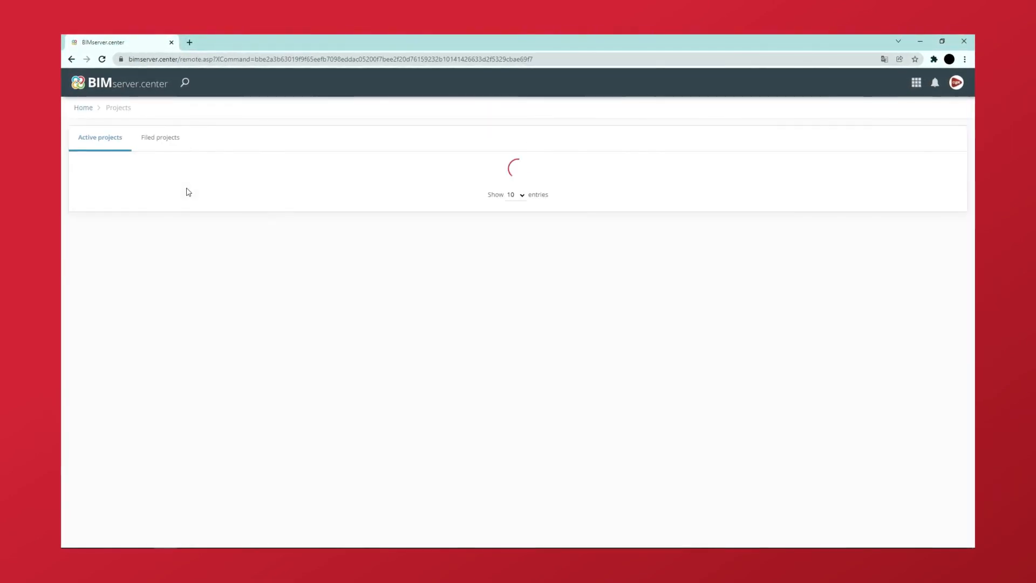